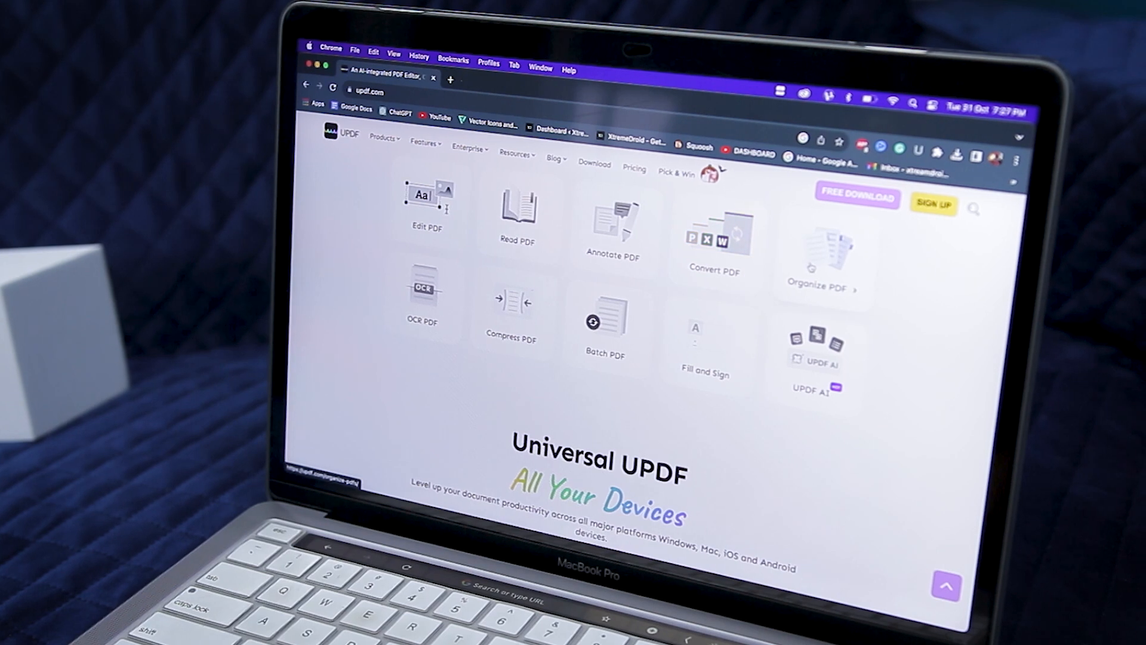
Step: Upload the Earthquakes PDF to UPDF AI via Ask PDF to get its summary
scroll(down, 3)
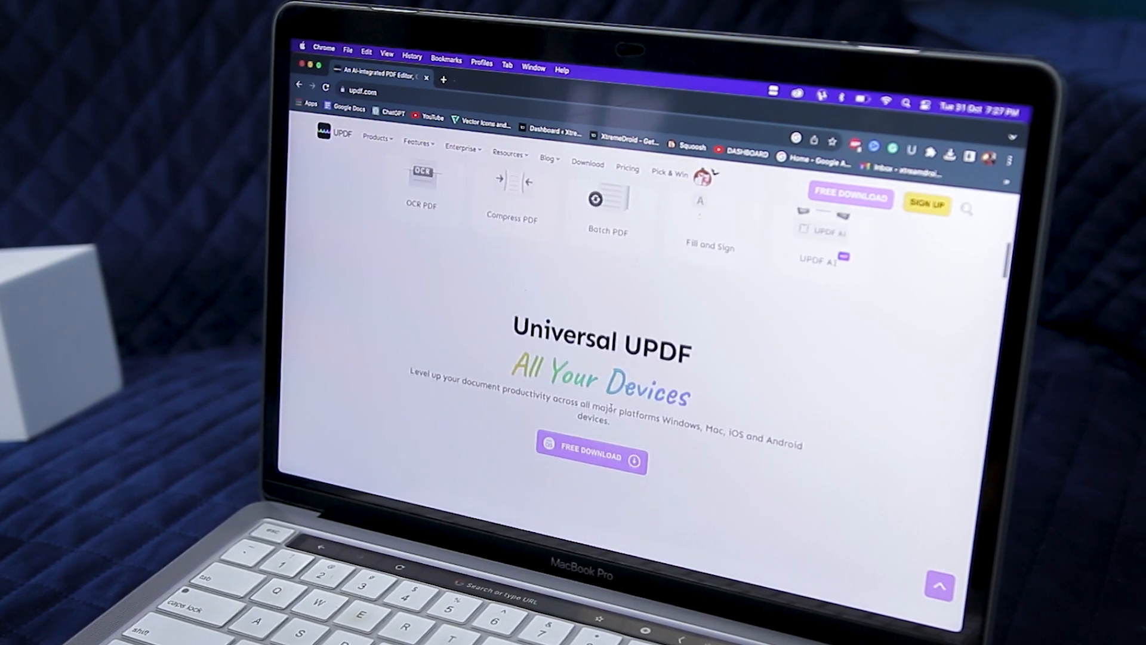
scroll(down, 3)
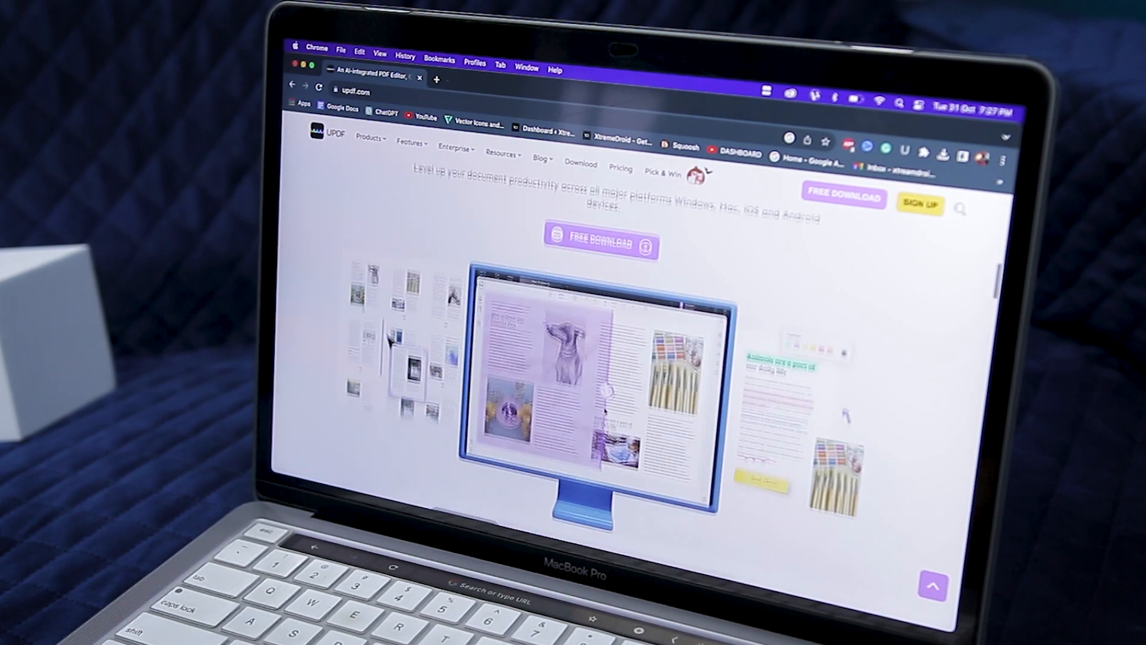
scroll(down, 3)
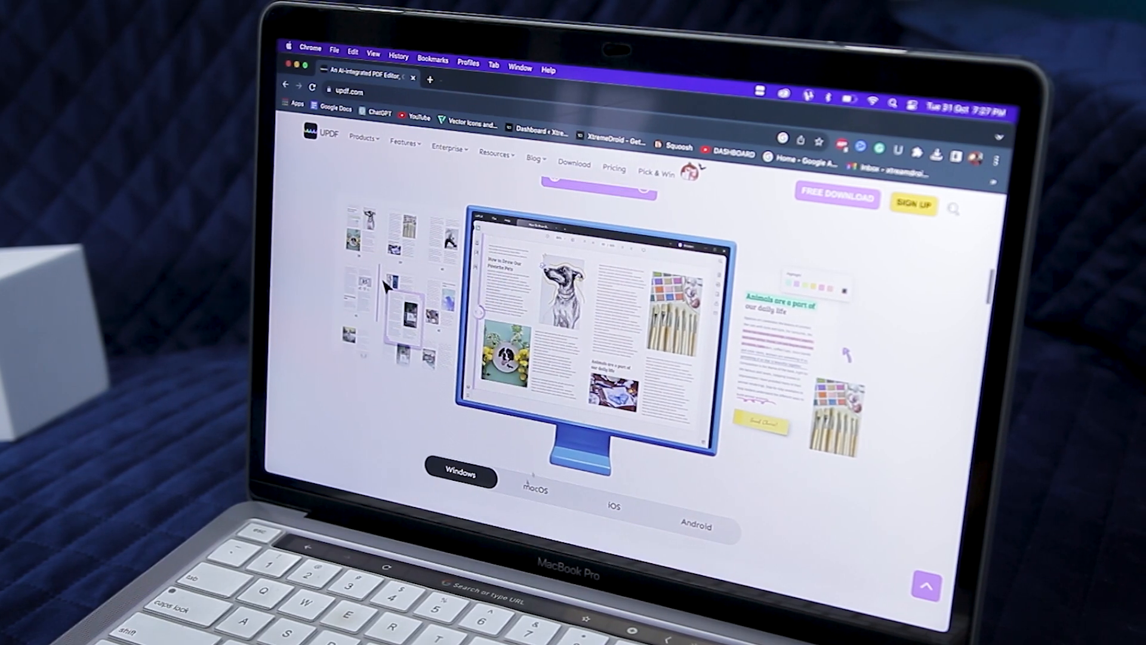
click(536, 492)
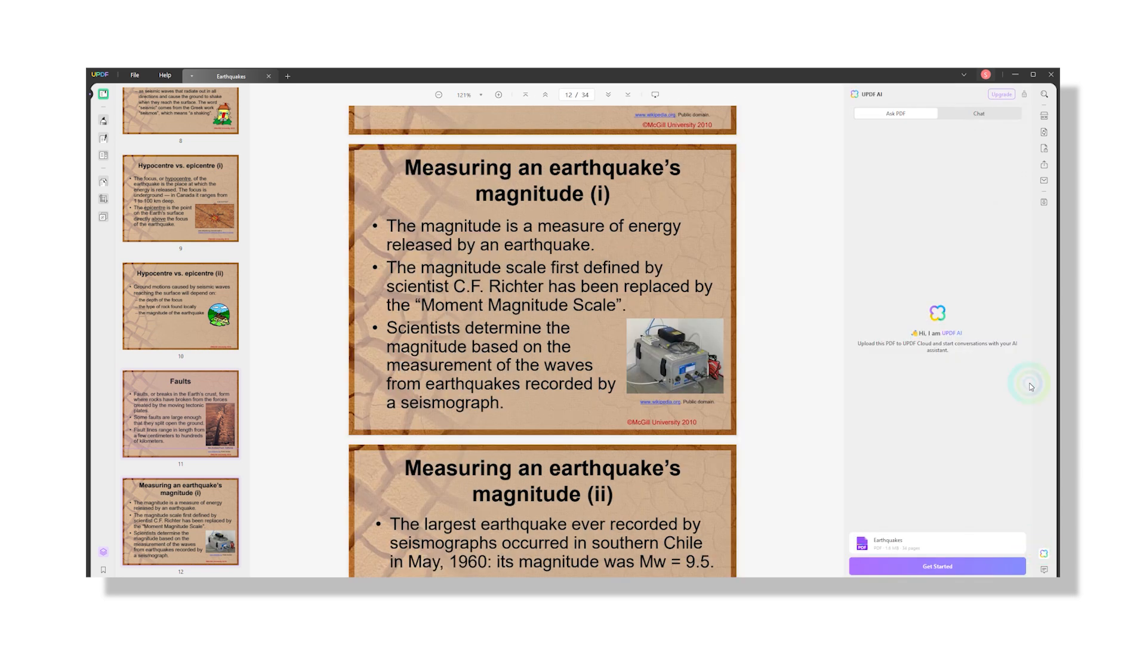
click(938, 566)
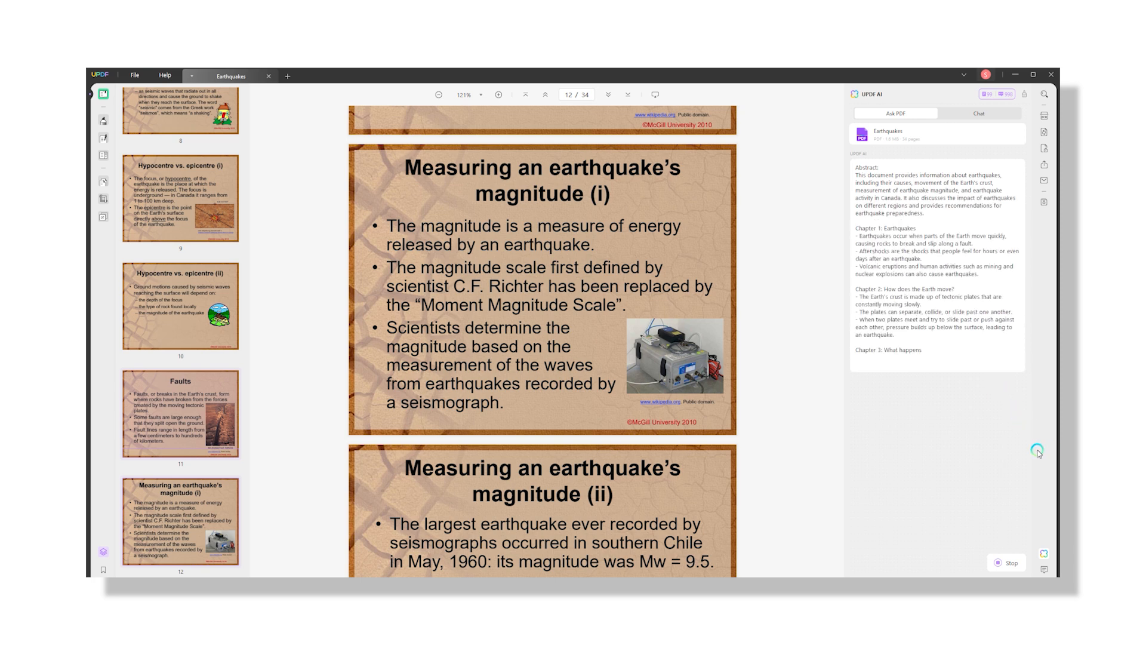
scroll(down, 3)
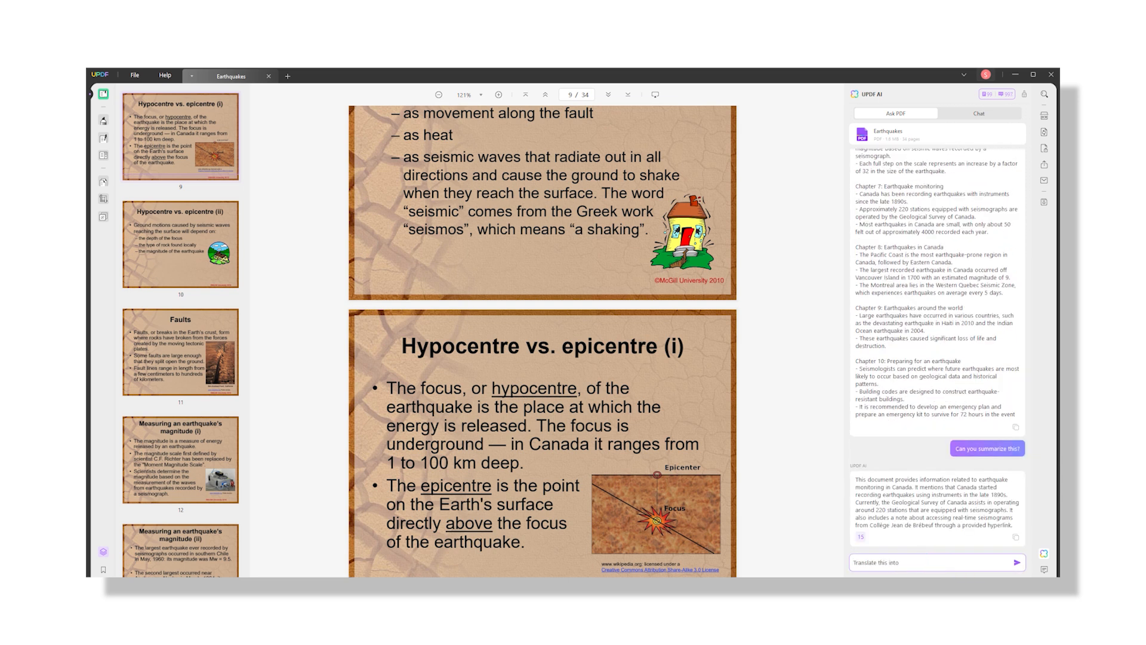
click(1019, 562)
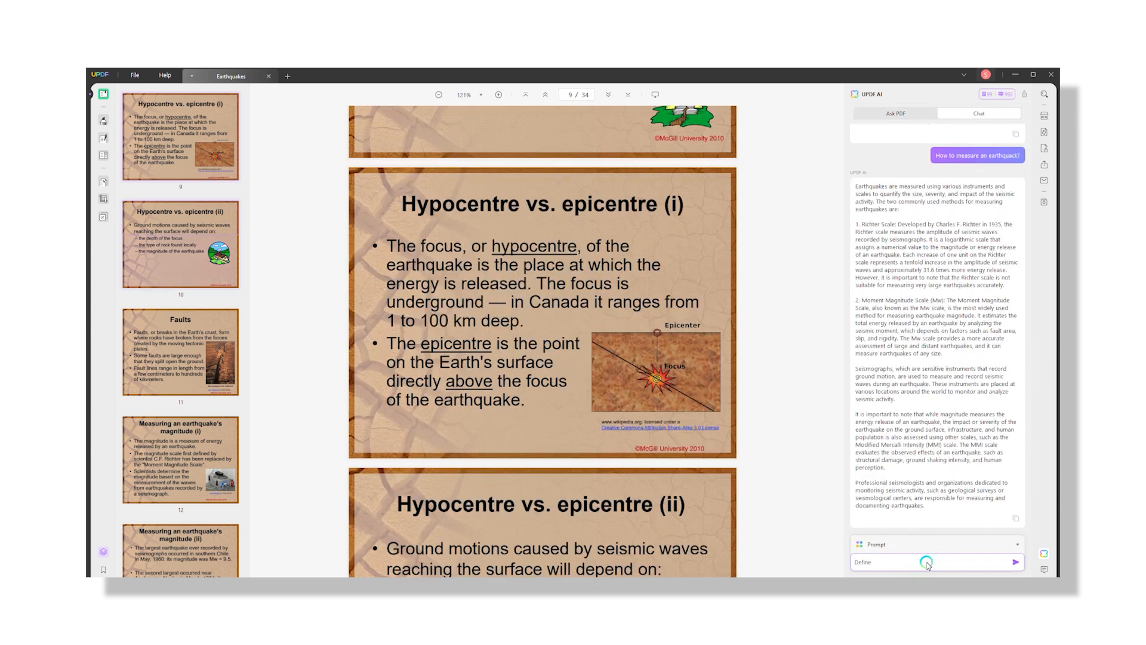
Step: Ask the AI chat about the Richter scale, then how earthquakes happen
text(richt)
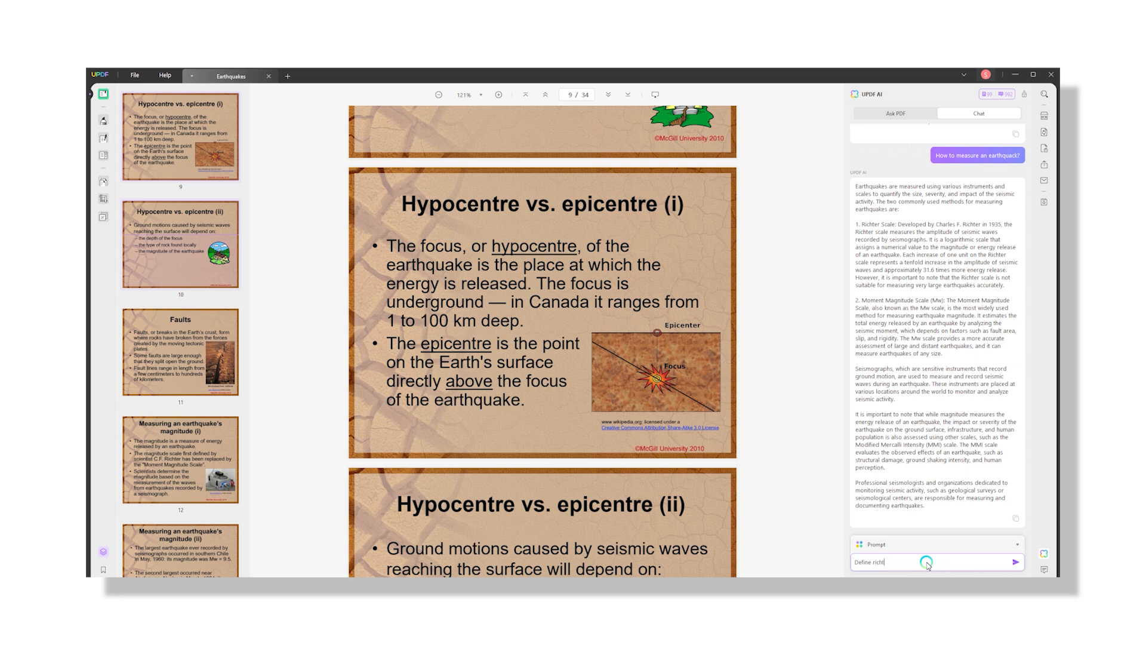
click(1013, 562)
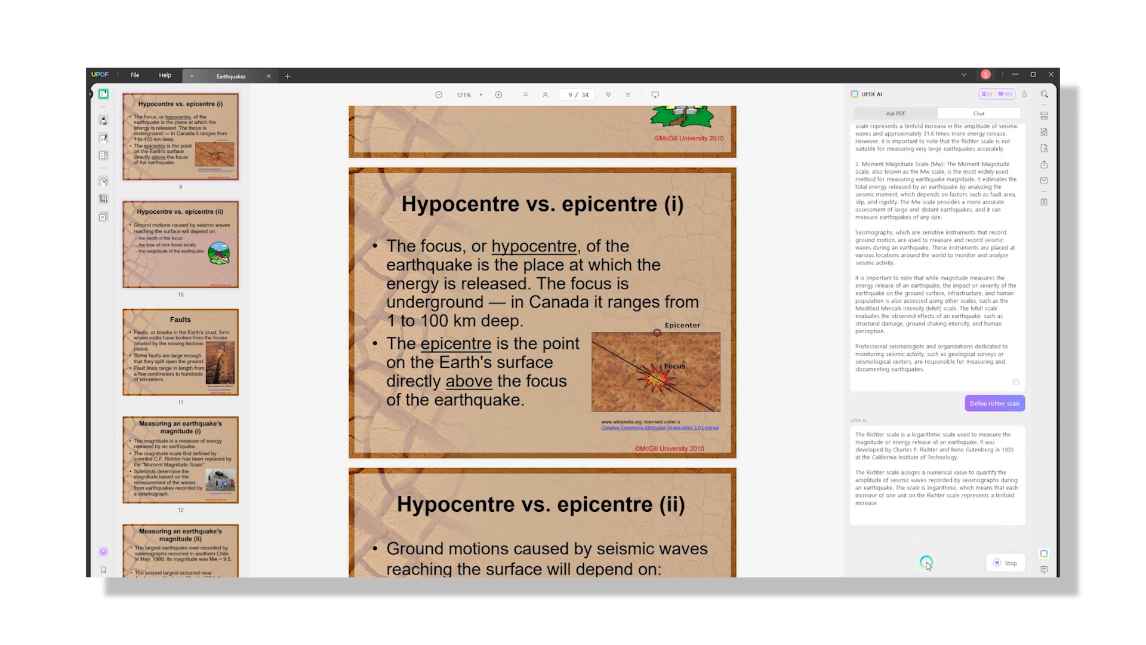
click(978, 113)
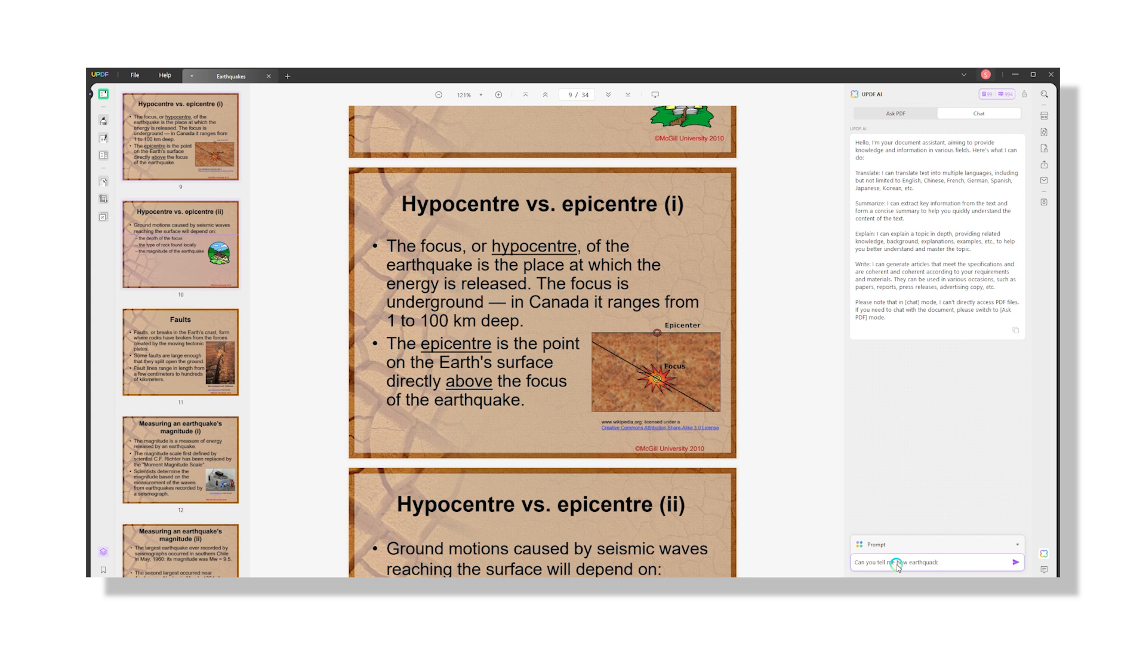
click(1022, 562)
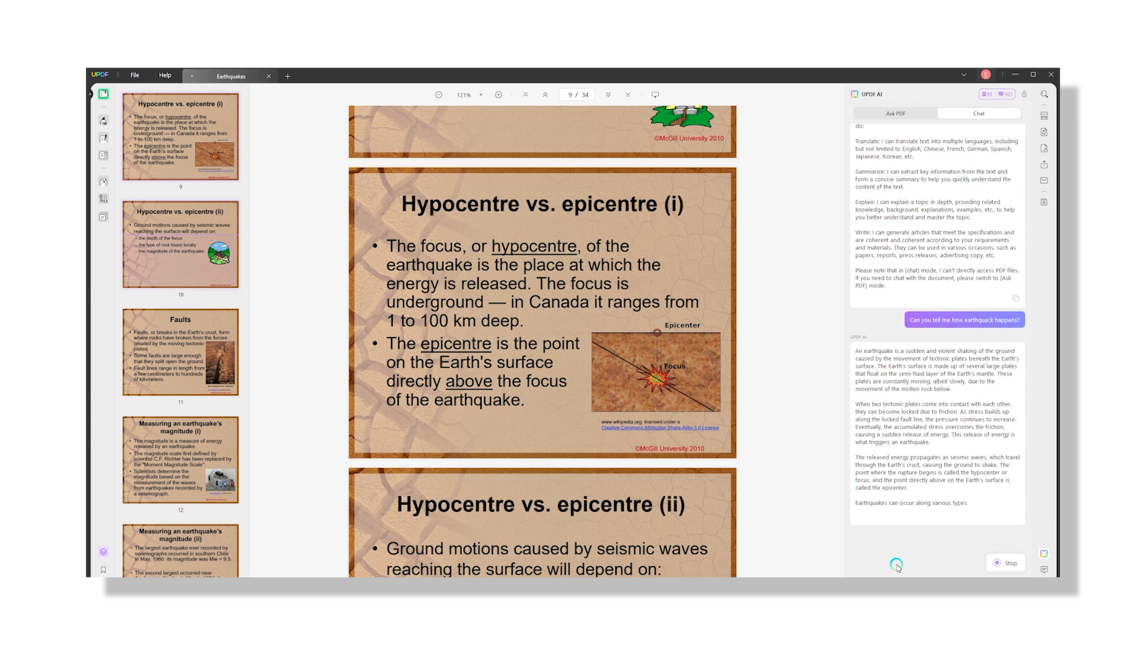
click(104, 182)
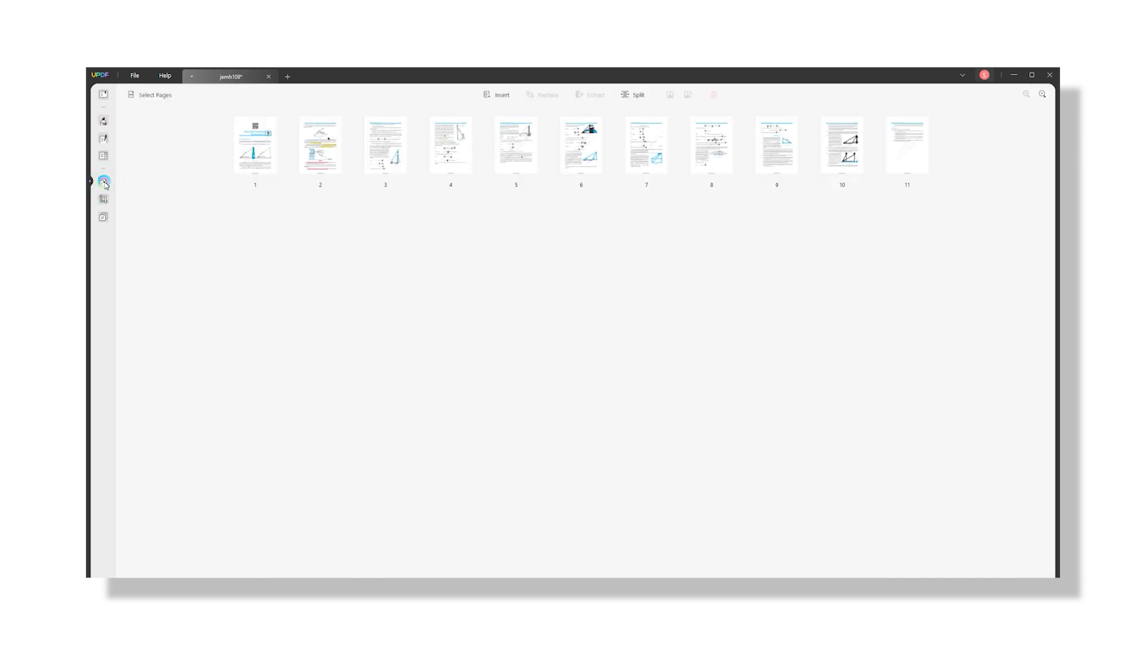
Step: Insert the Welcome to Smallpdf page as page 4, making 12 pages
click(103, 216)
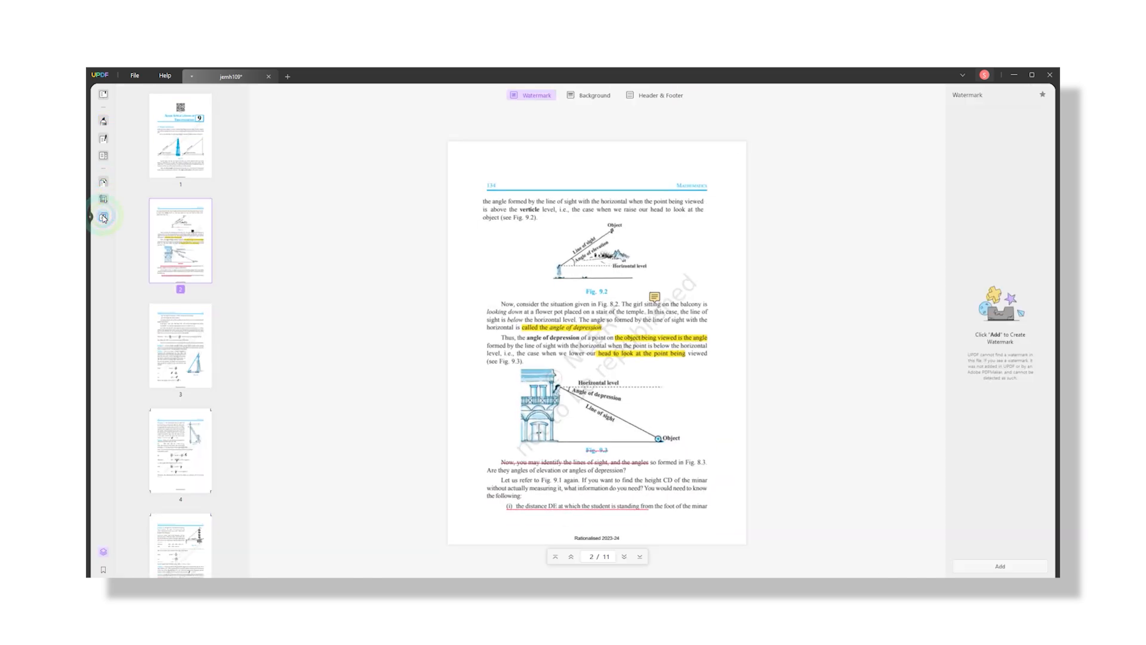
click(104, 184)
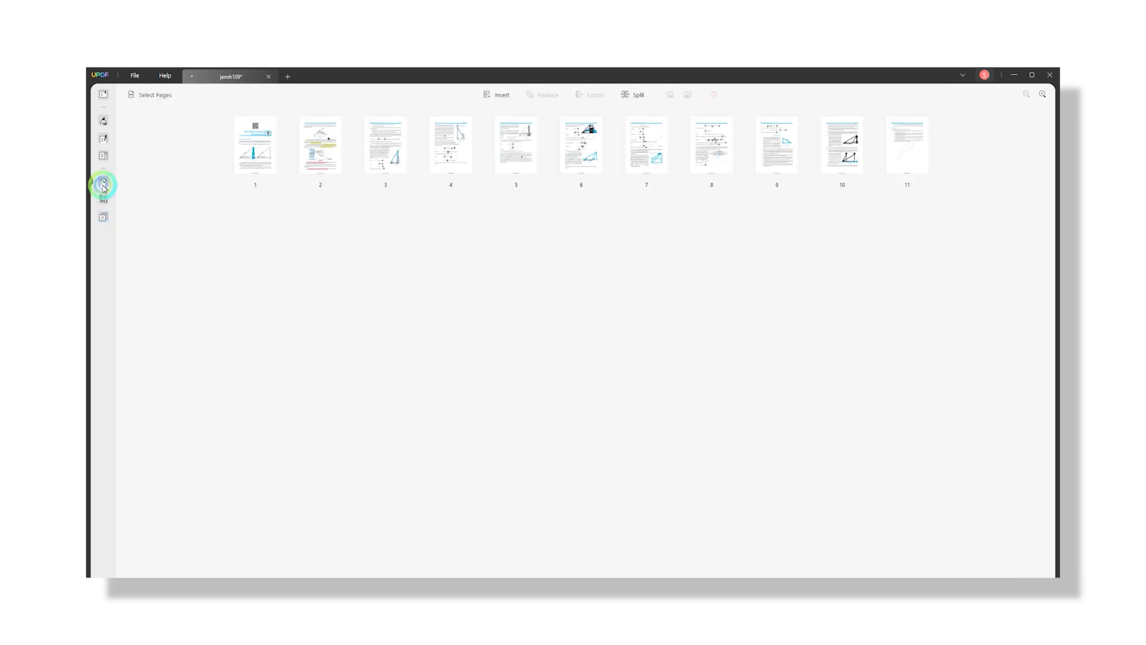
click(104, 184)
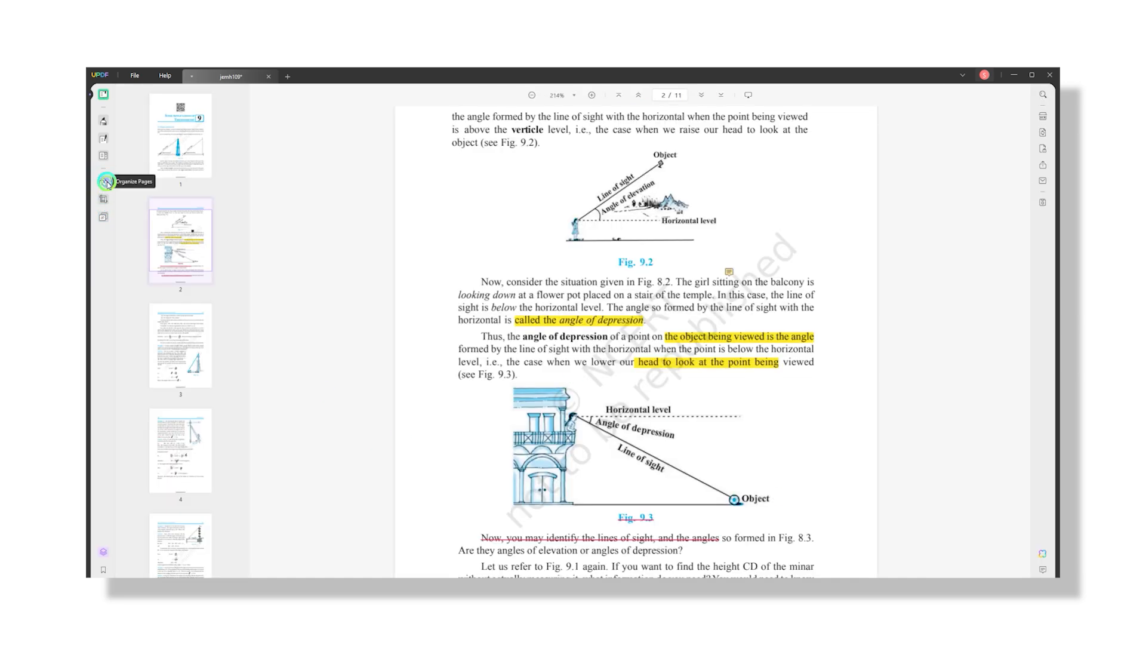
click(103, 182)
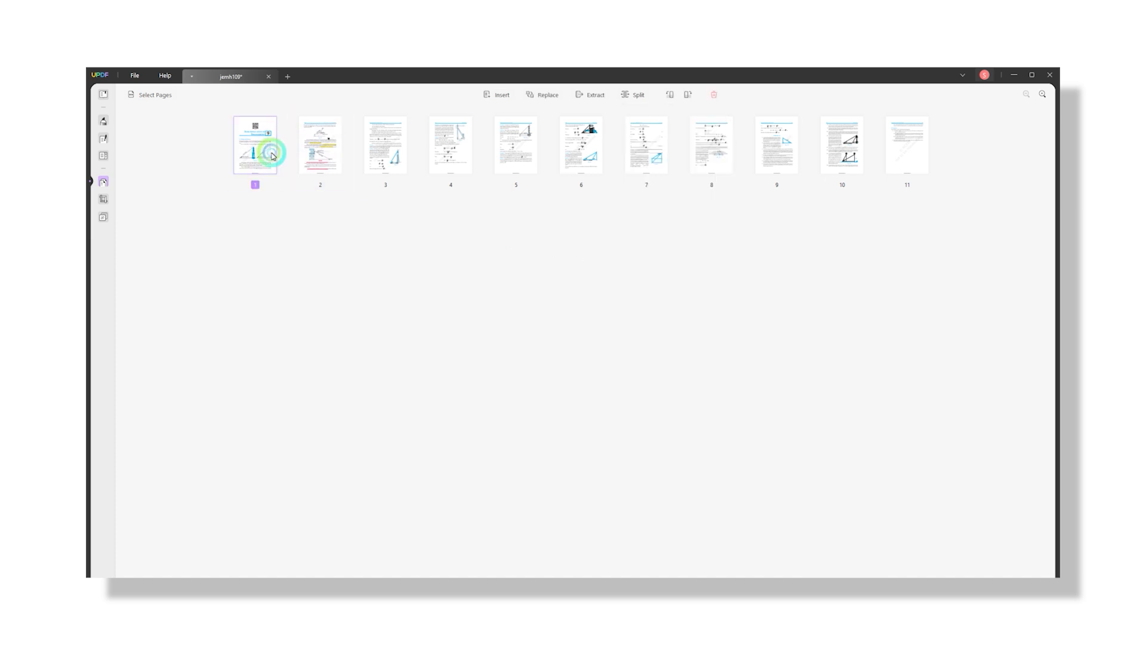
click(637, 95)
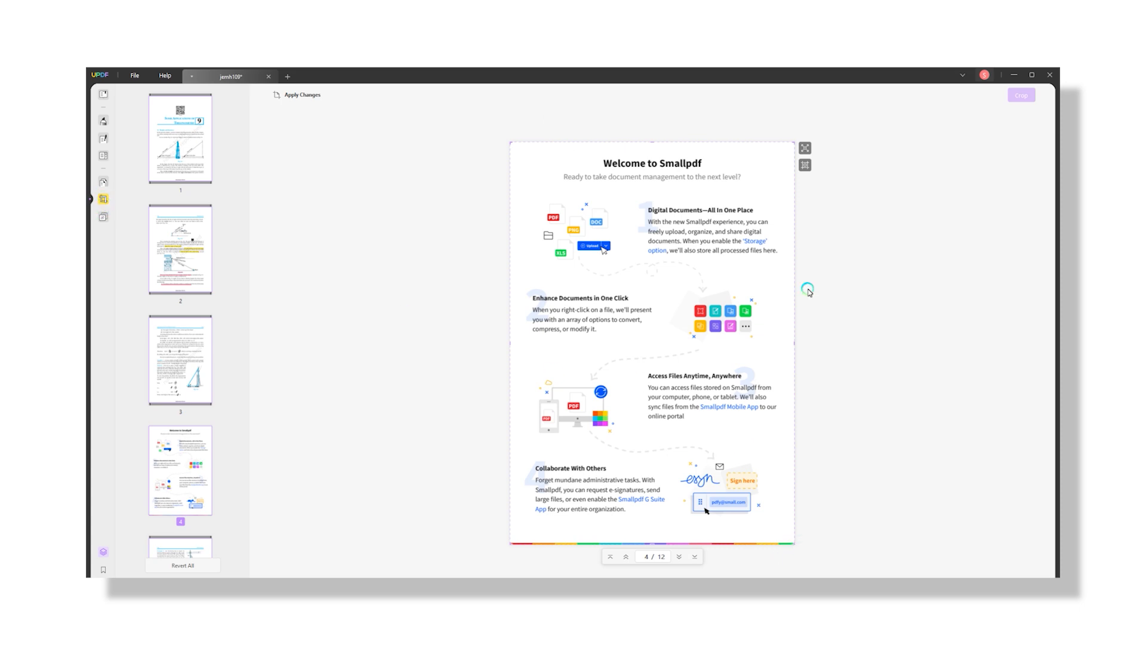
Step: Crop page 4 to its lower half: Access Files Anytime and Collaborate With Others
click(1021, 95)
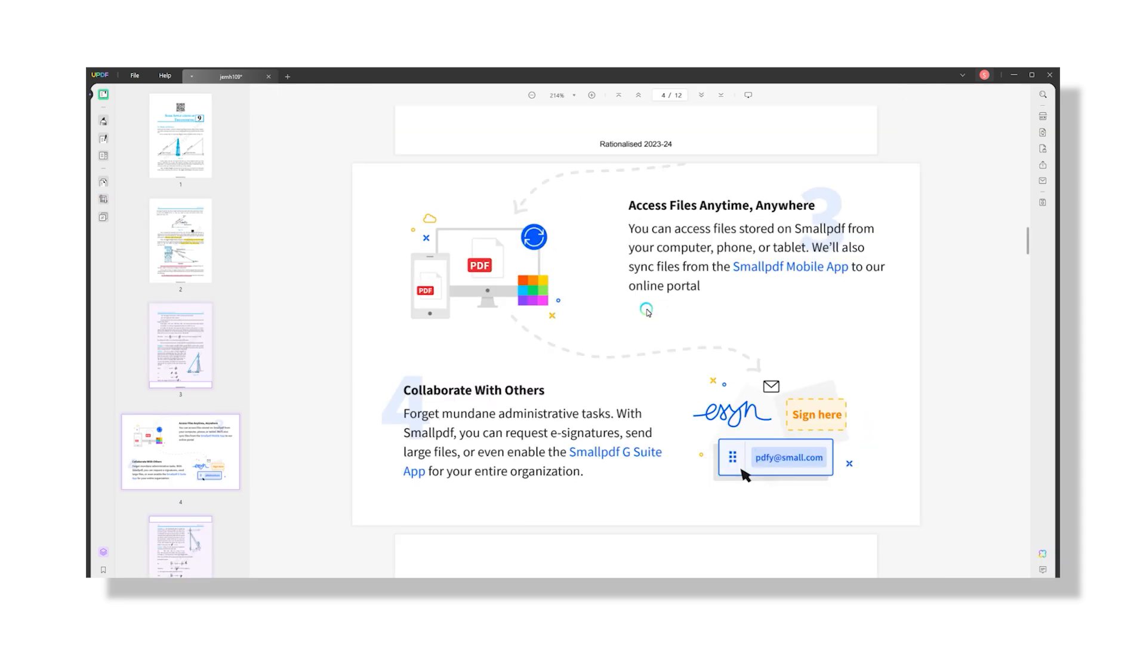
click(103, 216)
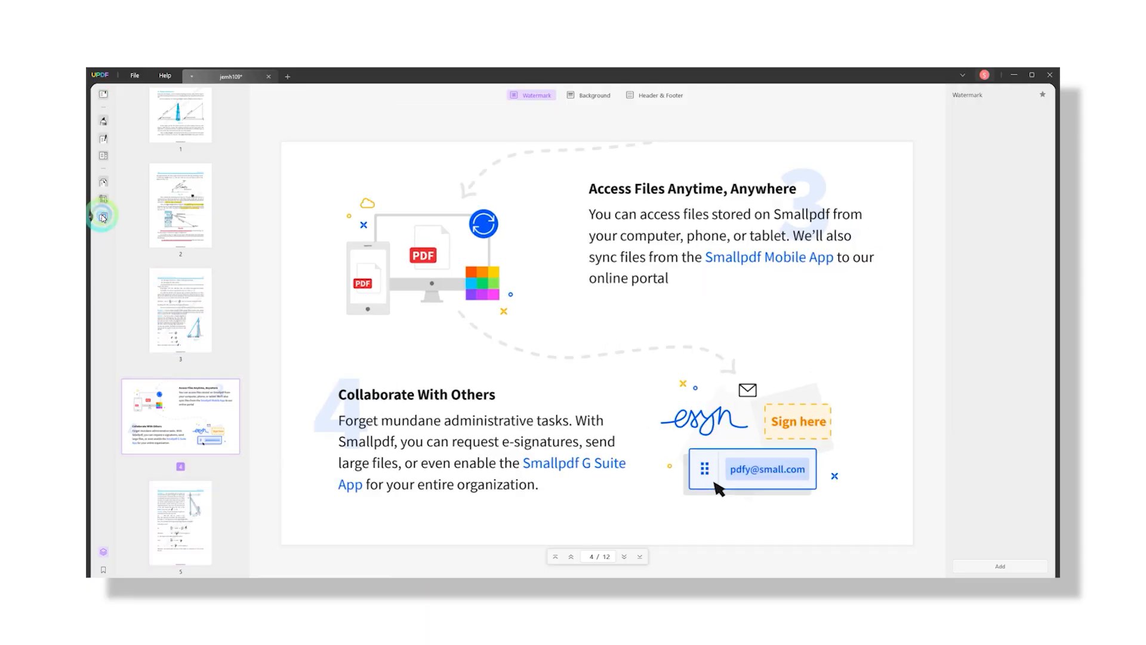
Step: Add a new watermark, choose its source type, and select the tiled layout
click(593, 95)
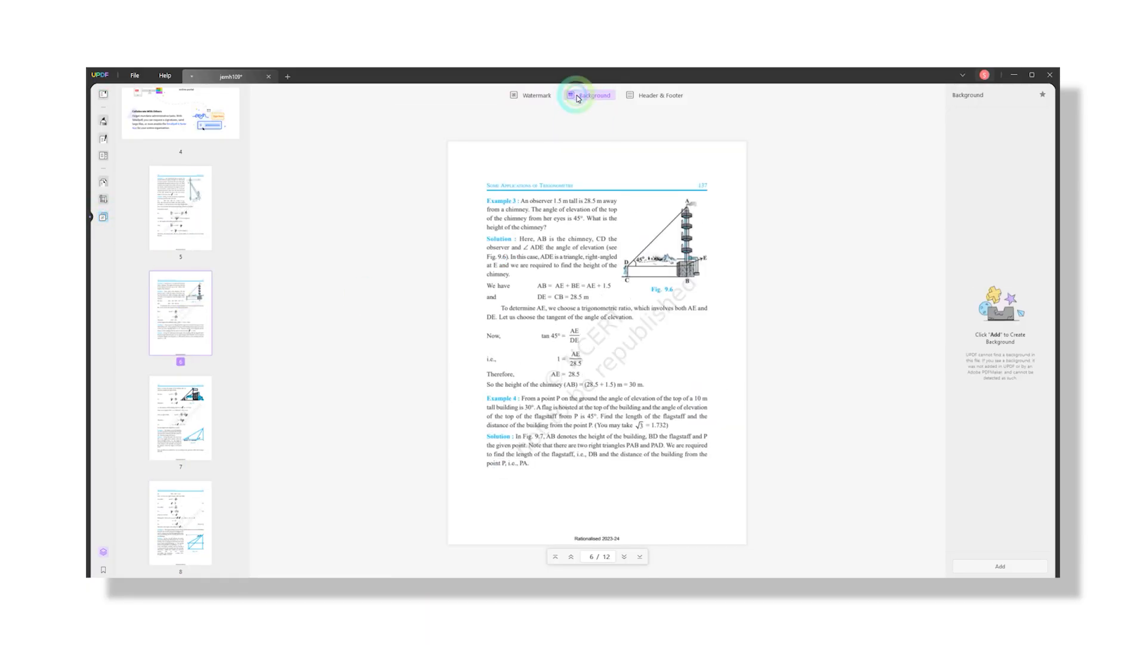
click(536, 95)
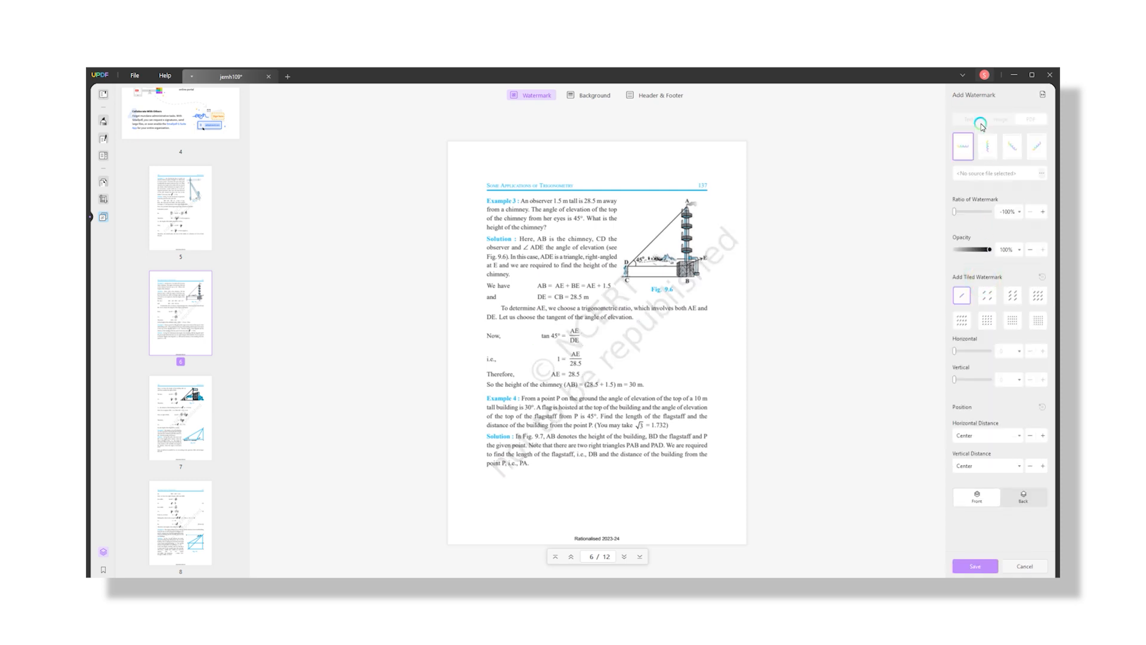
click(987, 322)
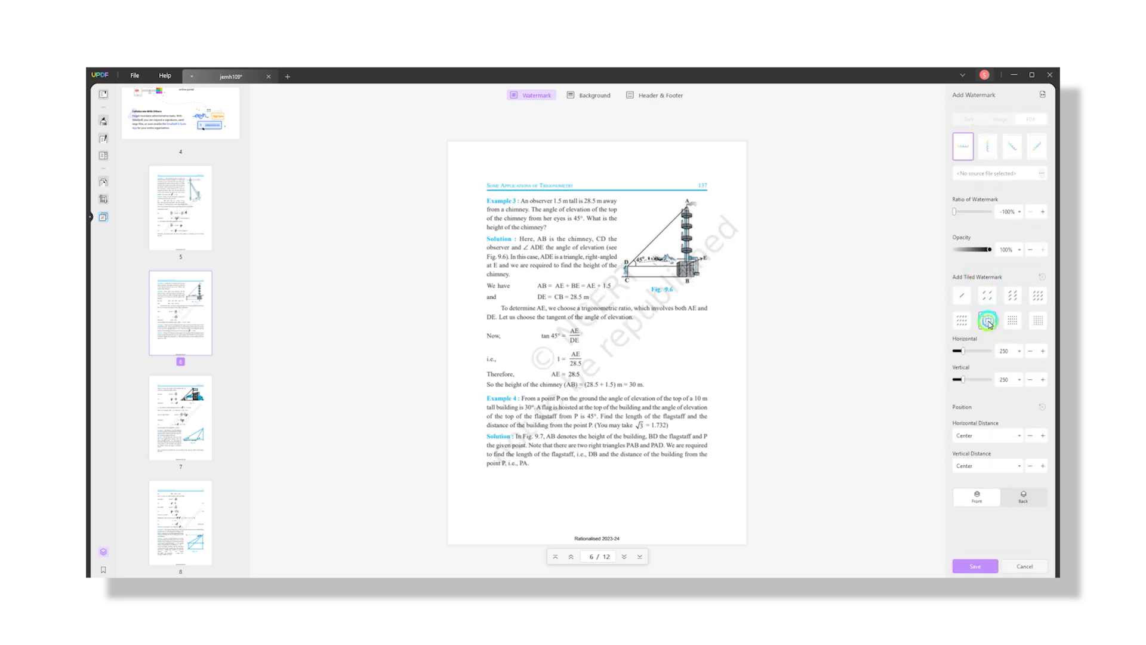
click(589, 95)
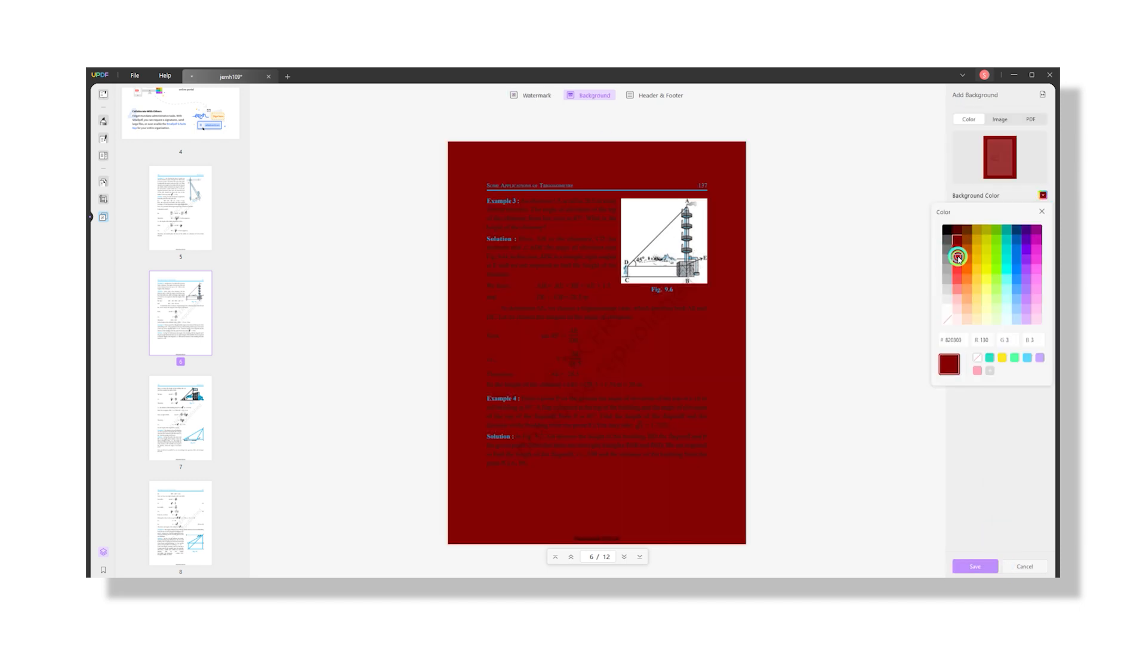
Step: Pick bright green as the page background colour
click(1028, 358)
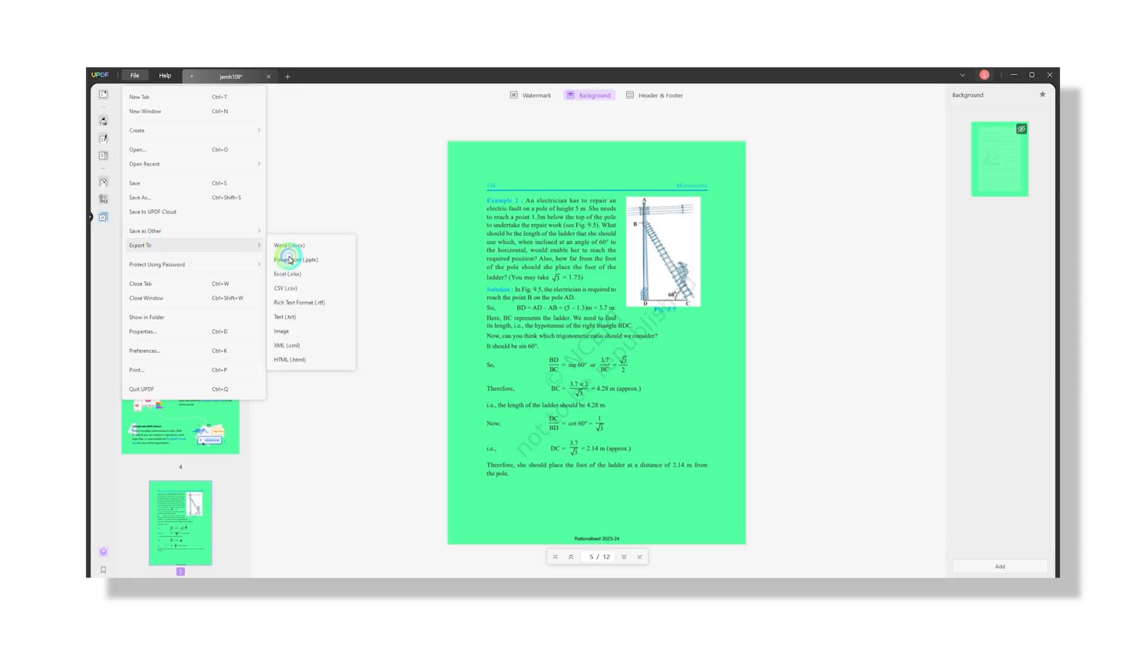
Step: Export the document to PNG images, setting the page range
click(280, 330)
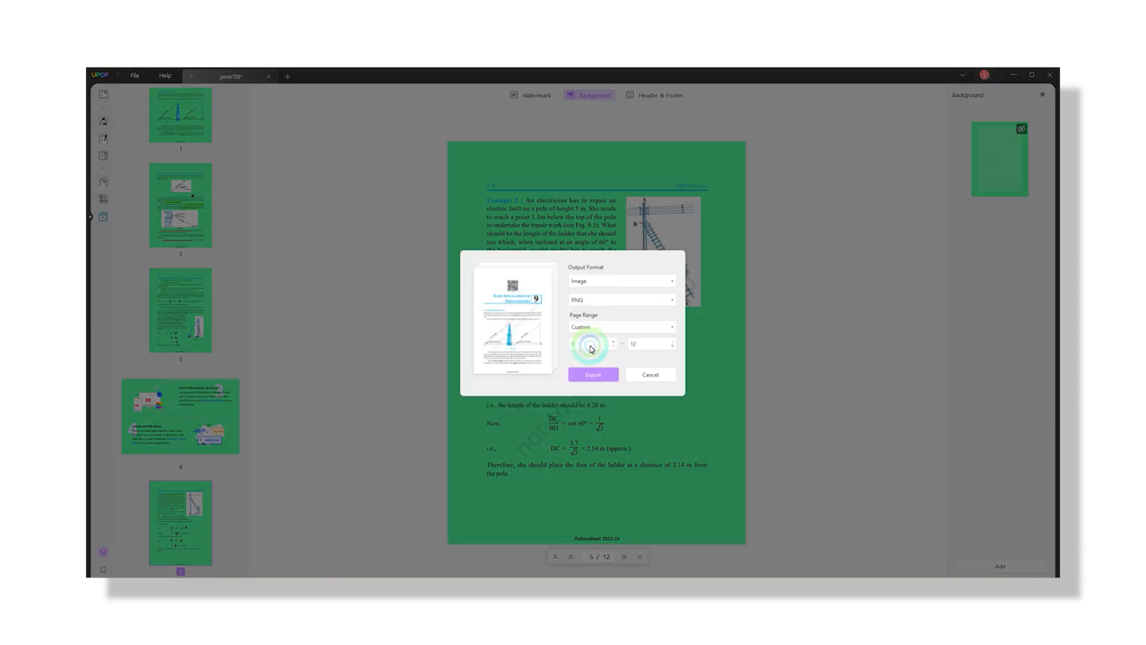
click(621, 300)
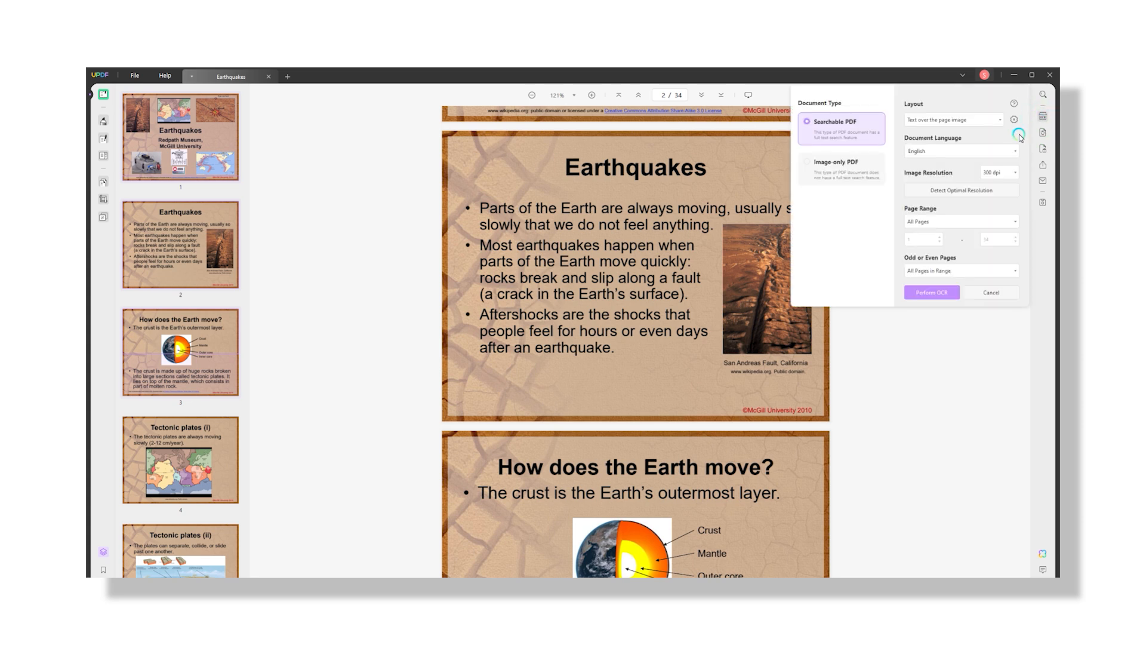
Step: Run searchable-PDF OCR with the Text and pictures only layout
click(952, 119)
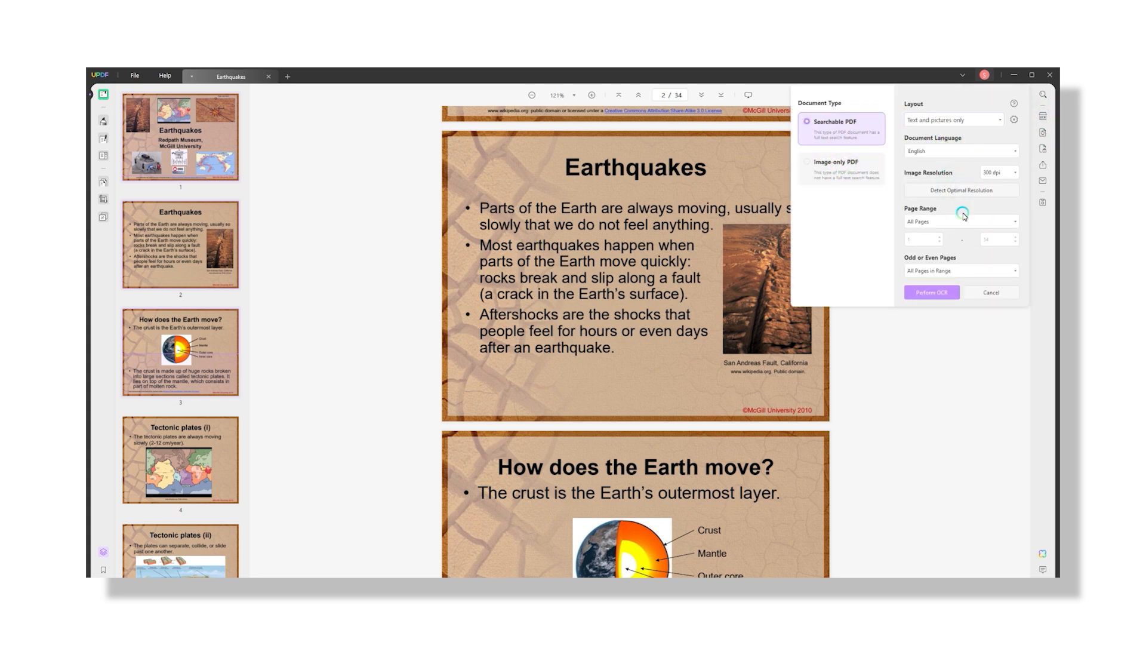
click(931, 292)
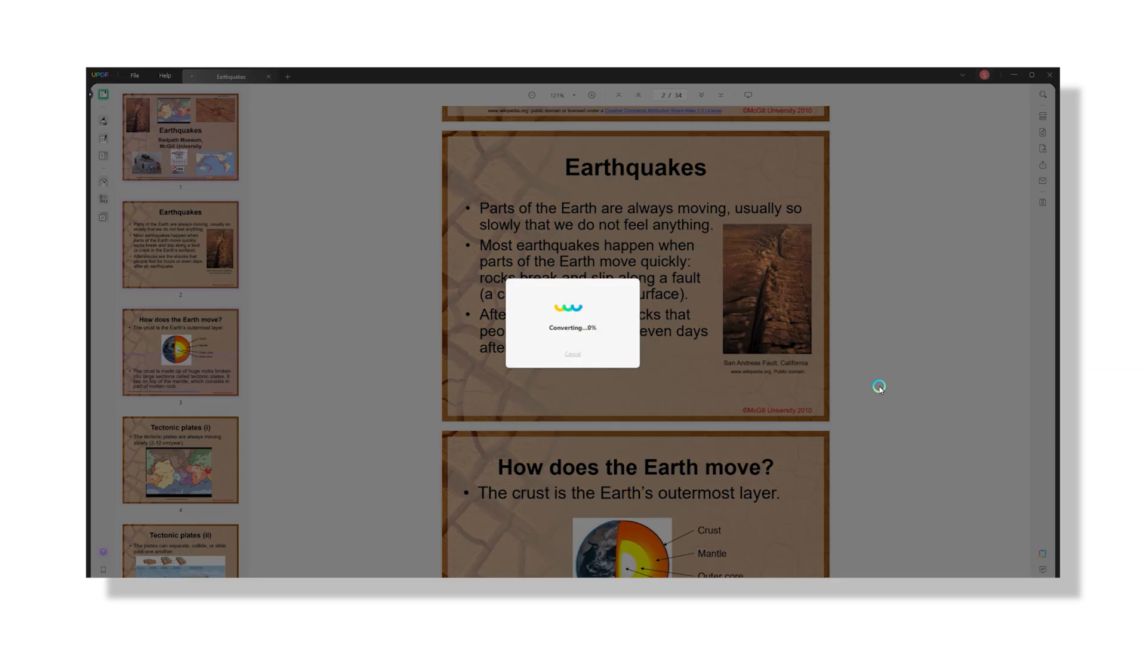